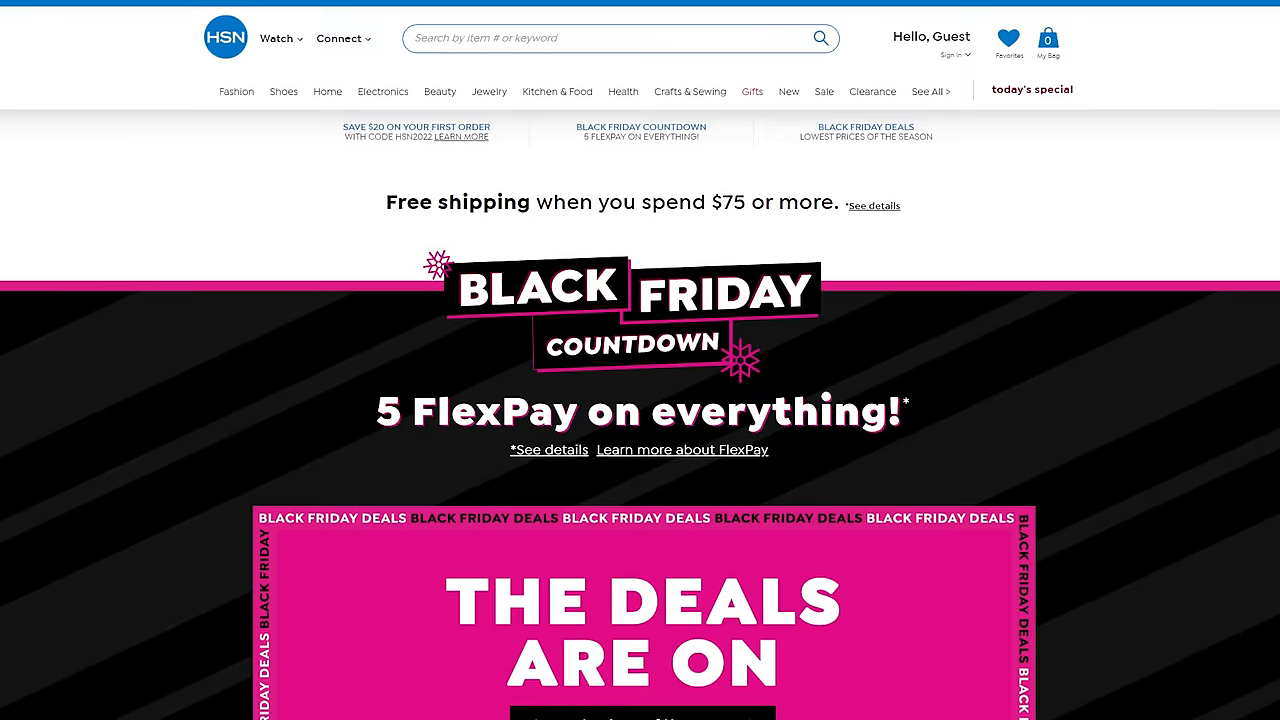
scroll(down, 3)
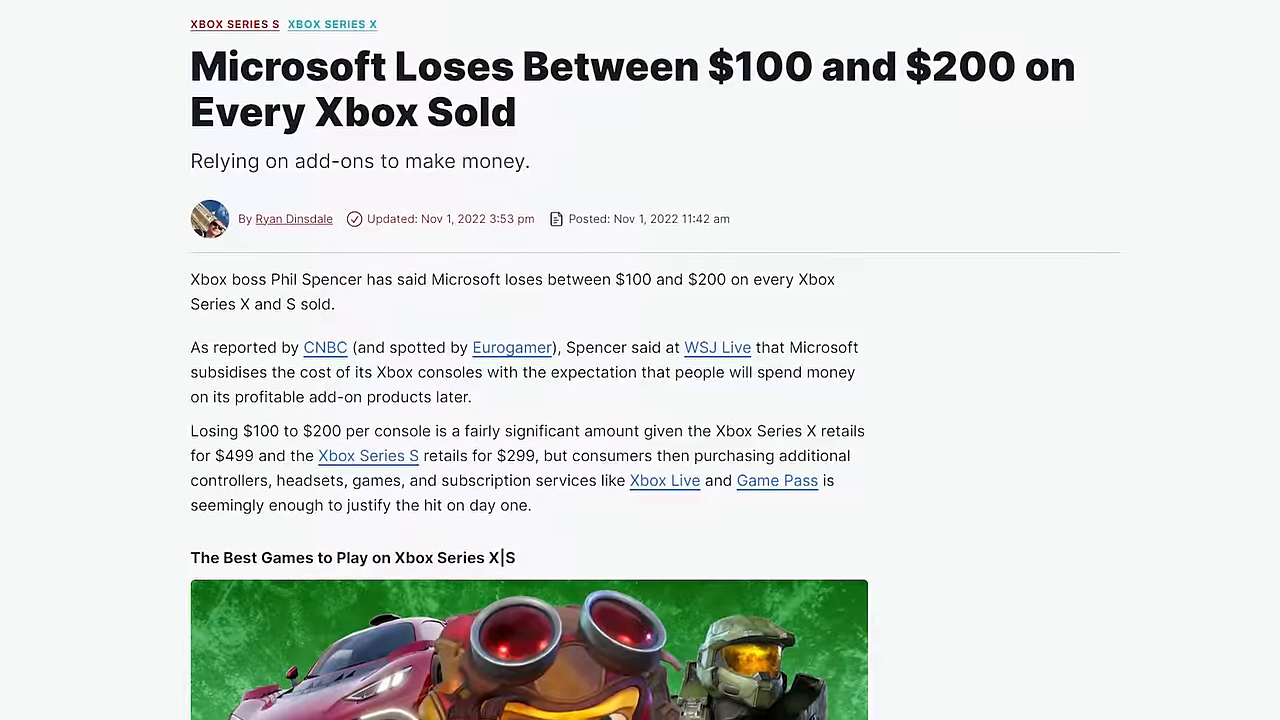
scroll(down, 3)
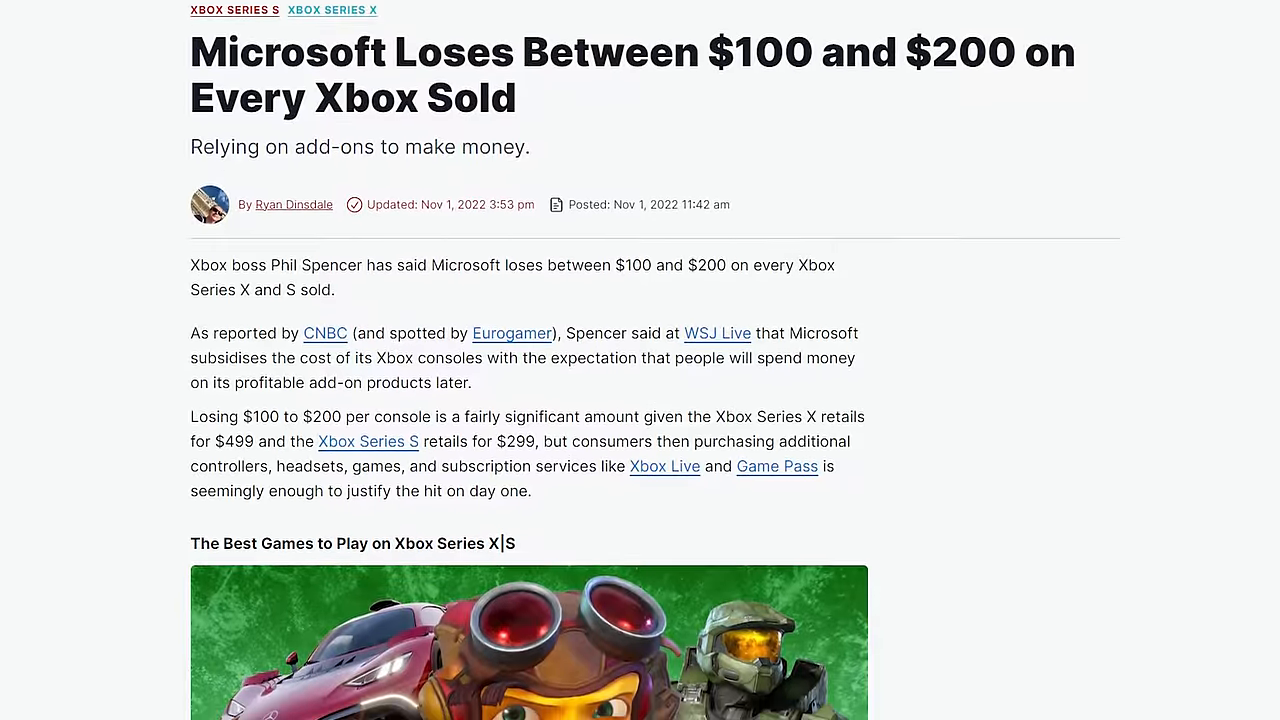
scroll(down, 3)
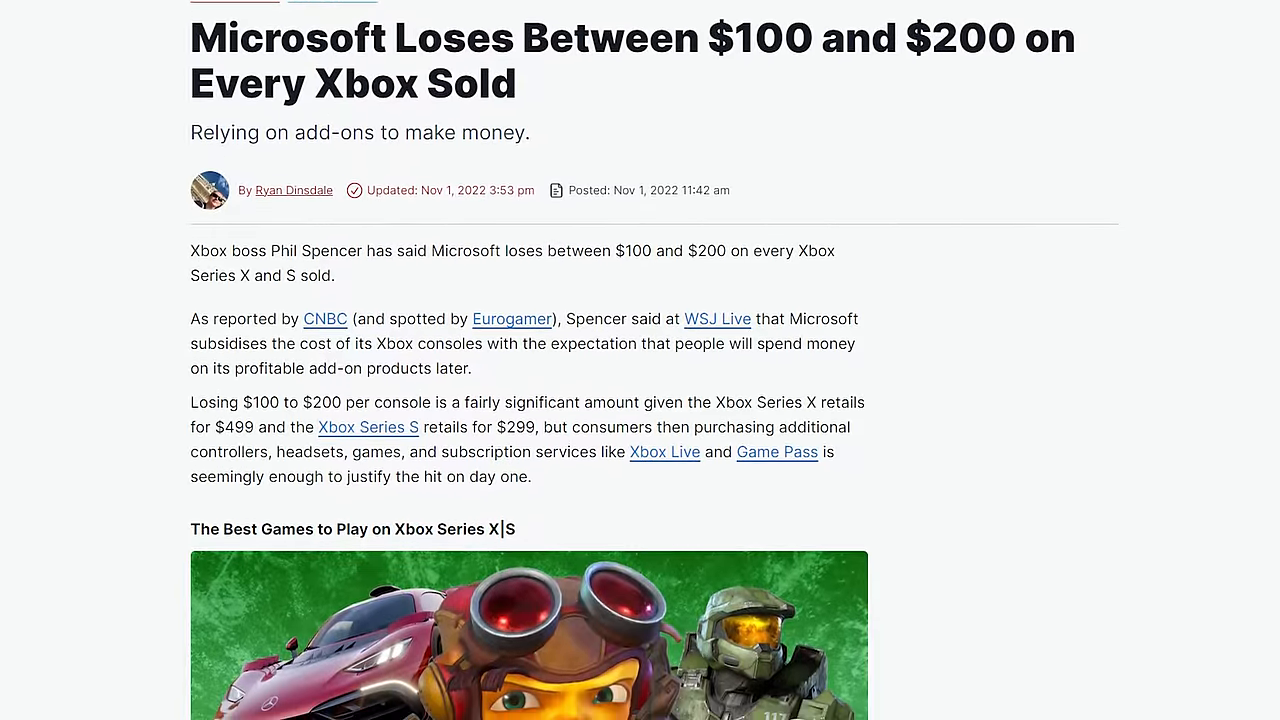
scroll(down, 3)
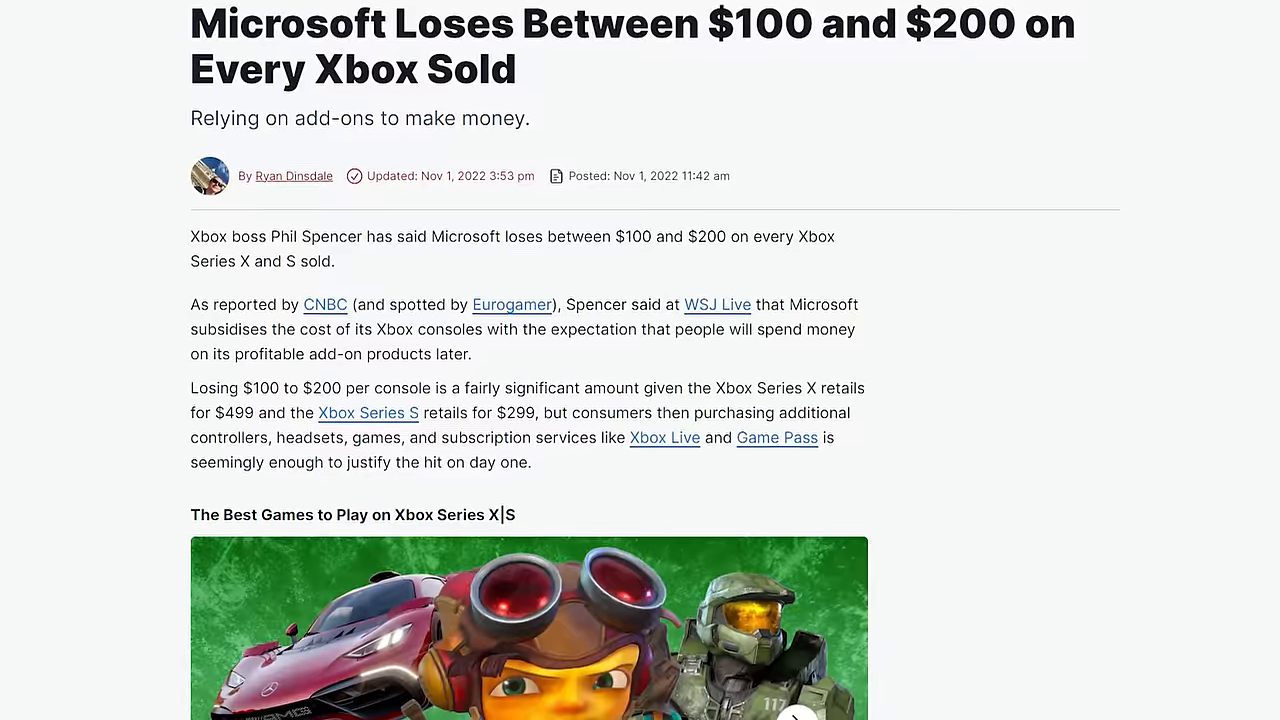
scroll(down, 3)
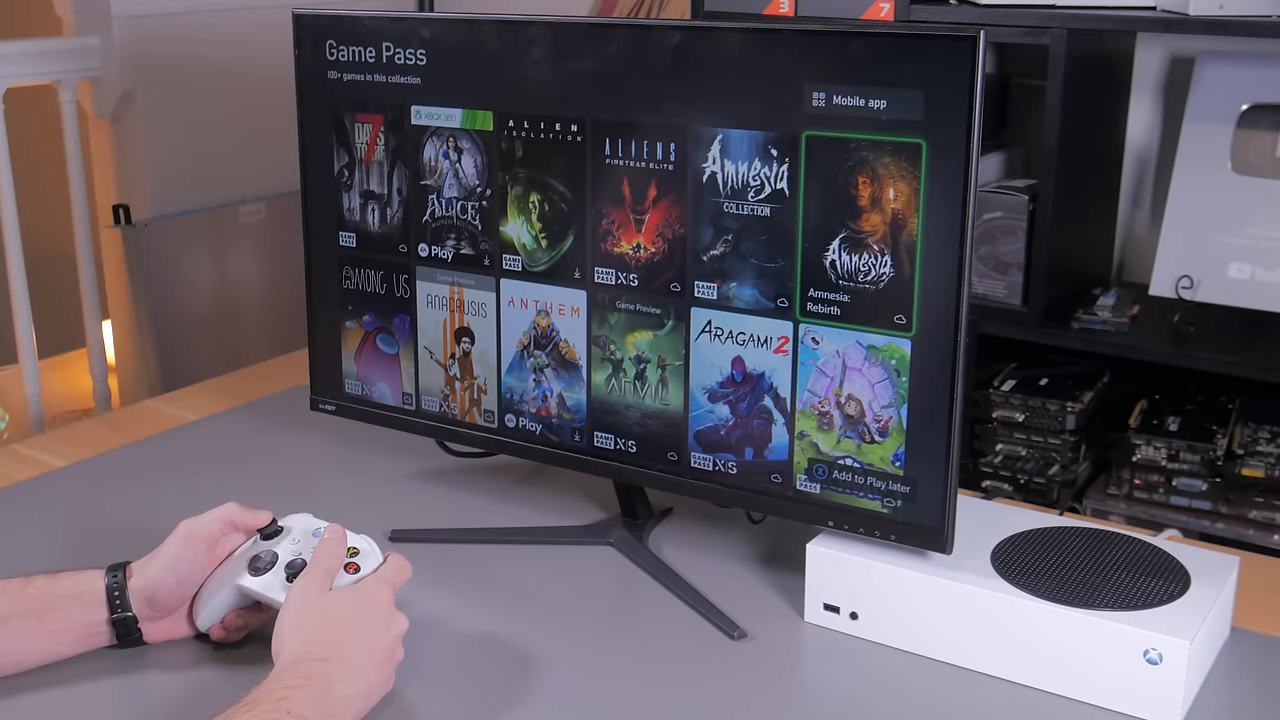
scroll(down, 3)
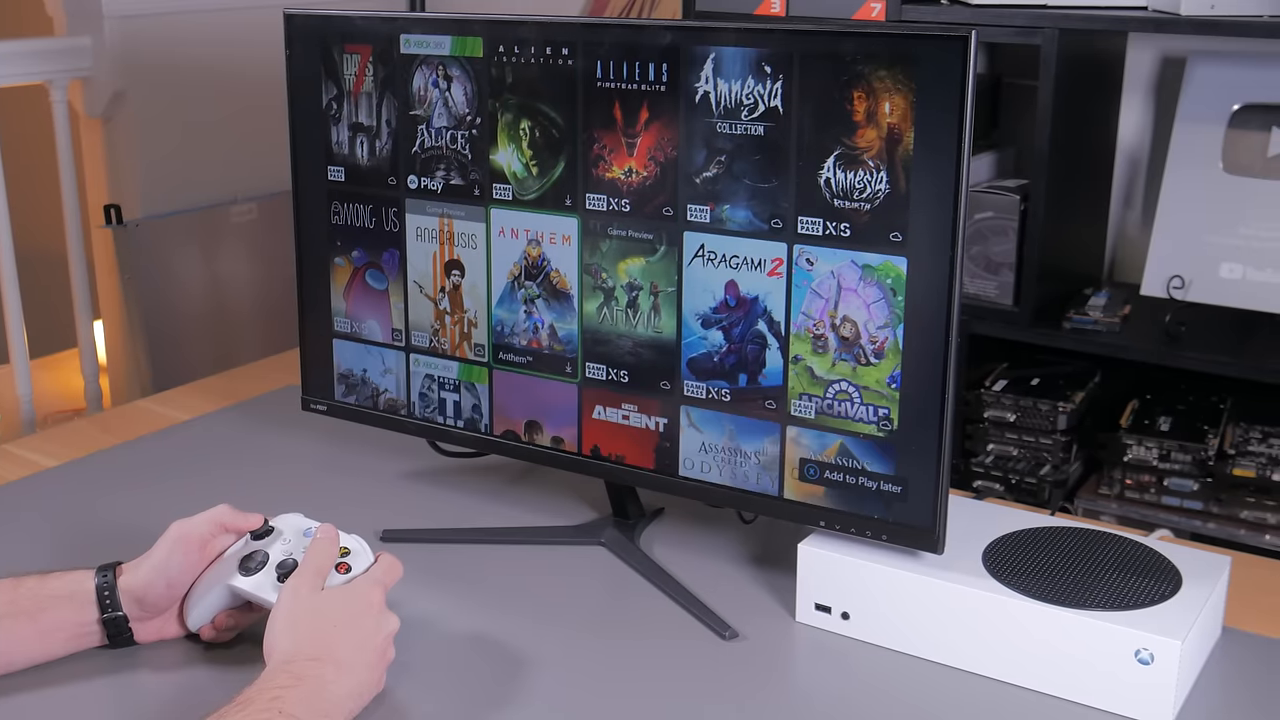